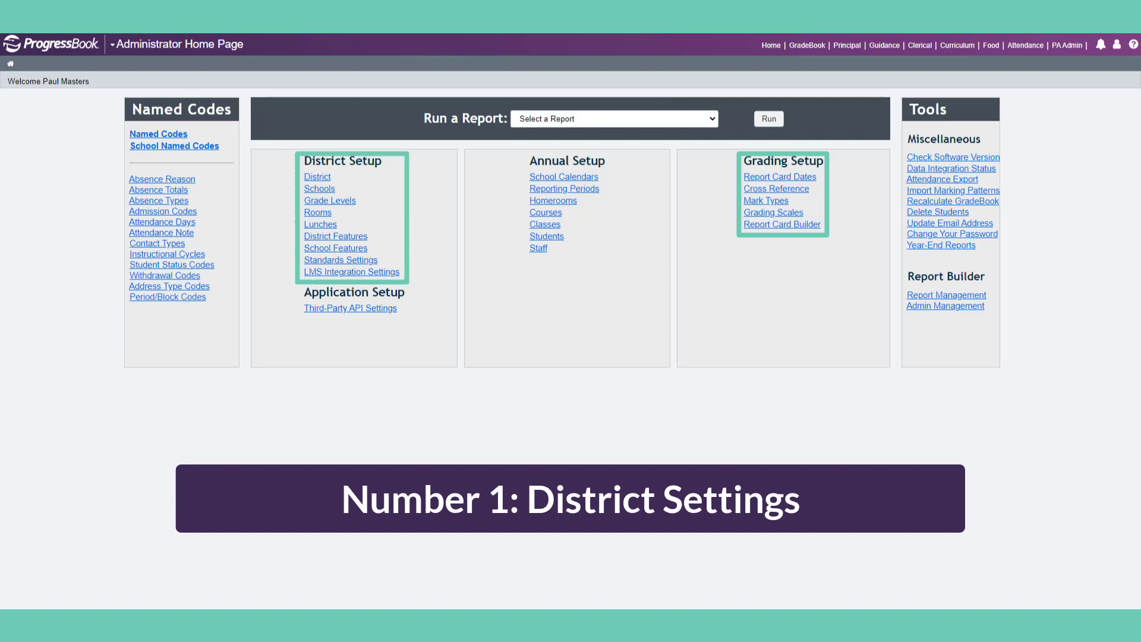
# Step: Open Report Card Entry for AMERICAN LITERATURE: 81 with the Qtr3 column and = calculate button
pyautogui.click(781, 224)
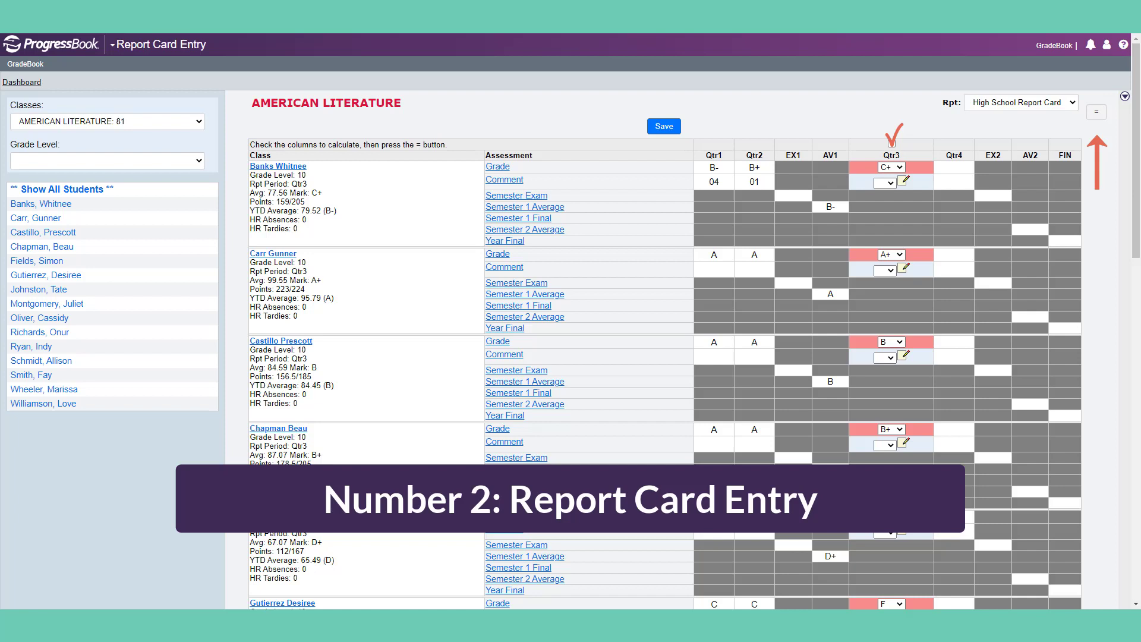
pyautogui.click(885, 182)
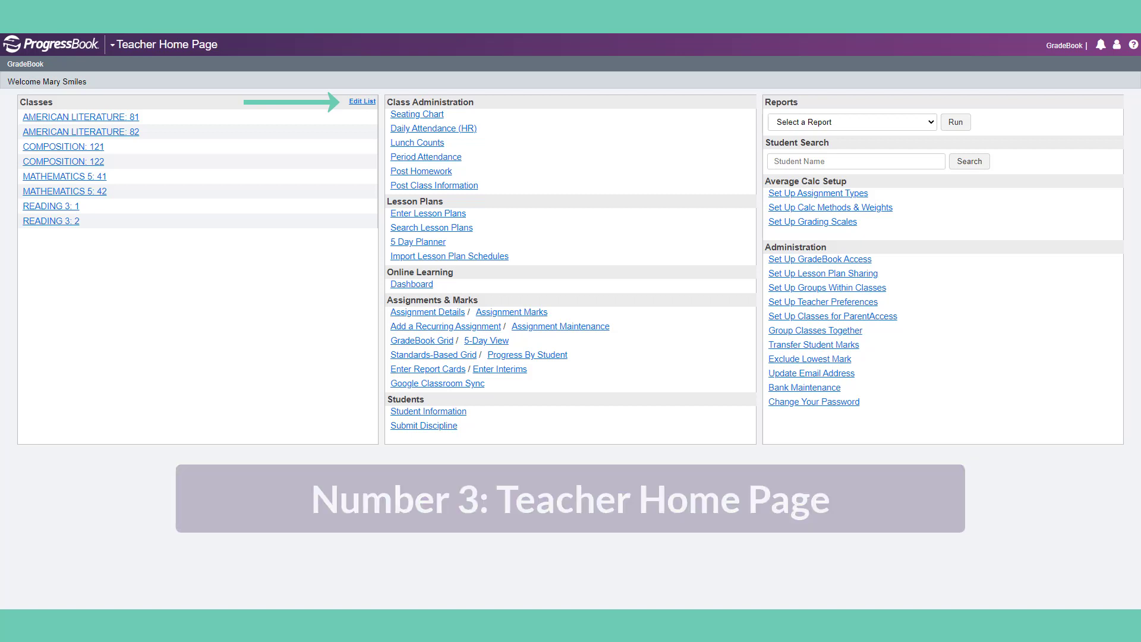
# Step: Use Edit List to rename AMERICAN LITERATURE: 81 to Period 1
pyautogui.click(362, 101)
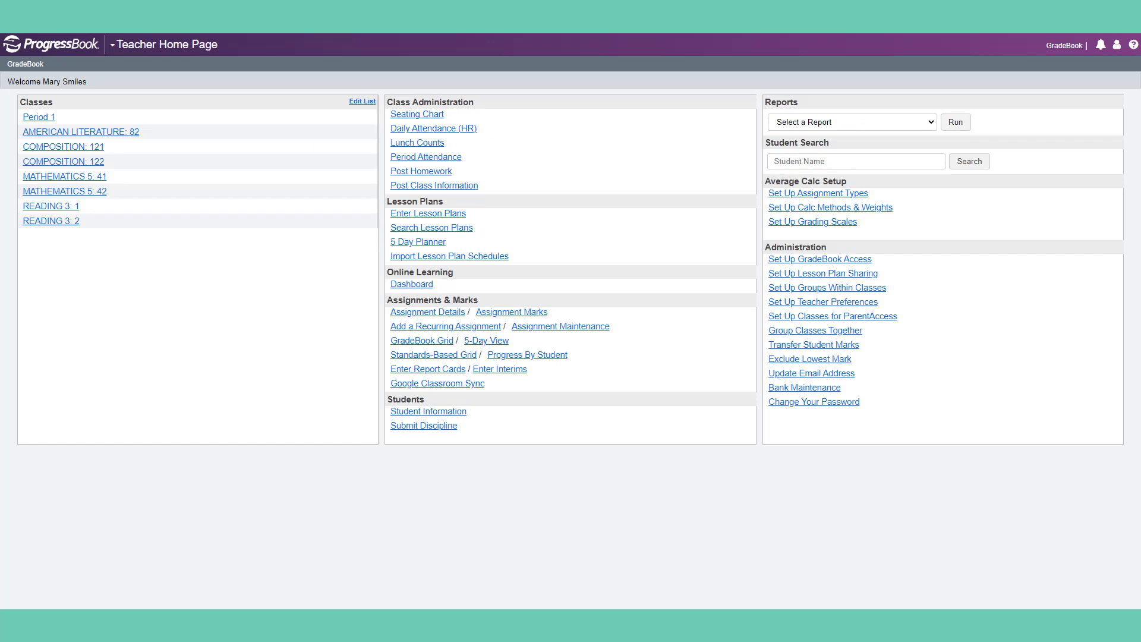
pyautogui.write('cha')
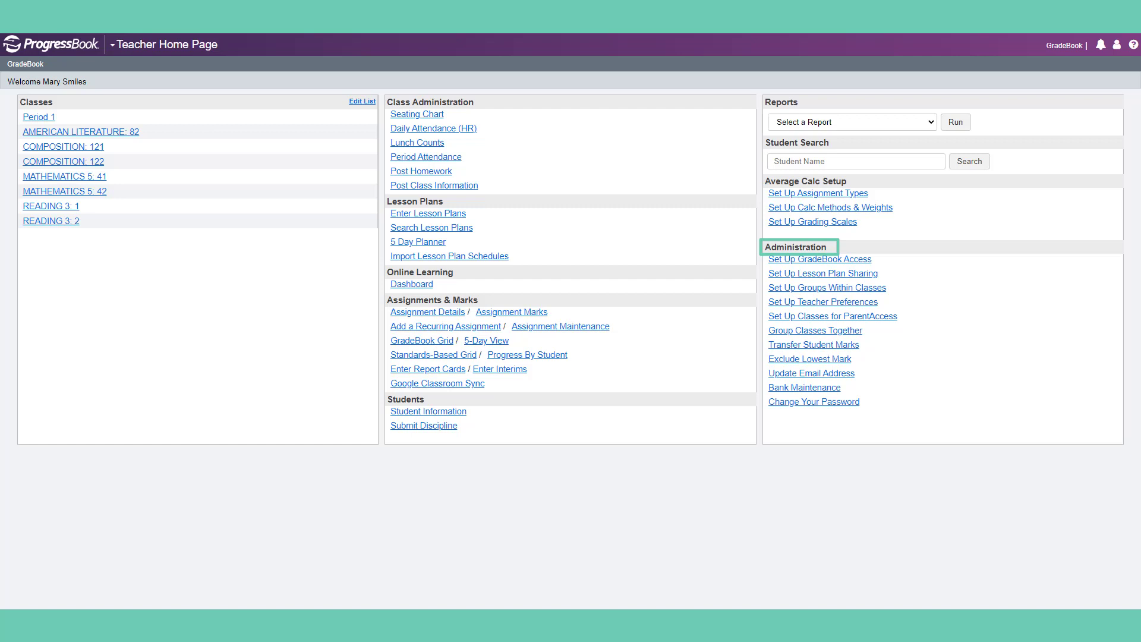
pyautogui.moveTo(815, 330)
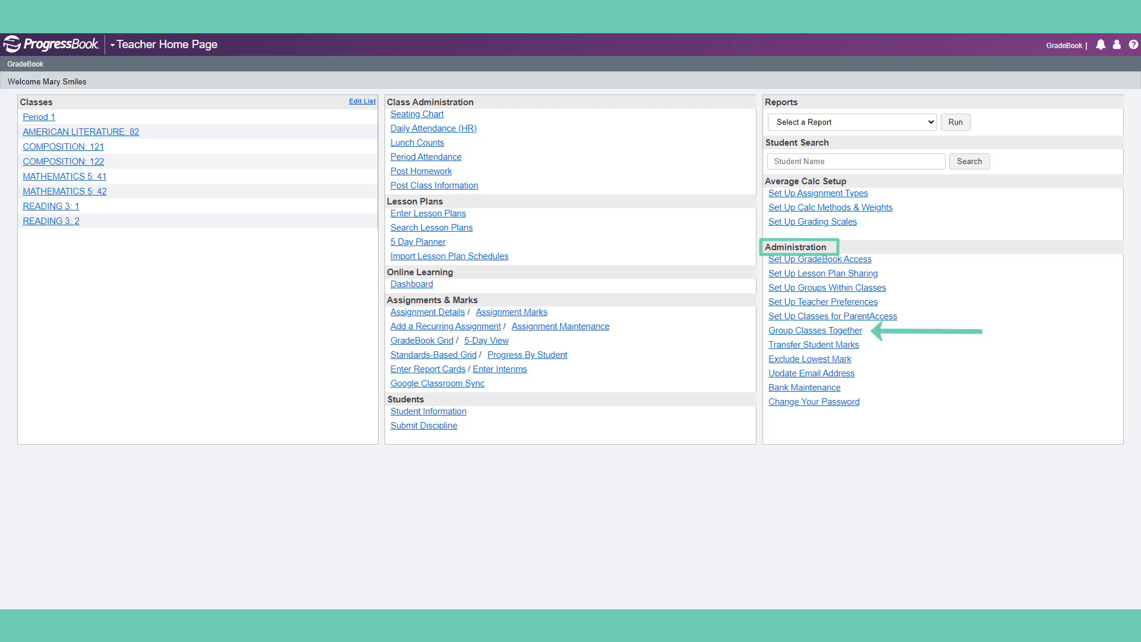
pyautogui.click(814, 330)
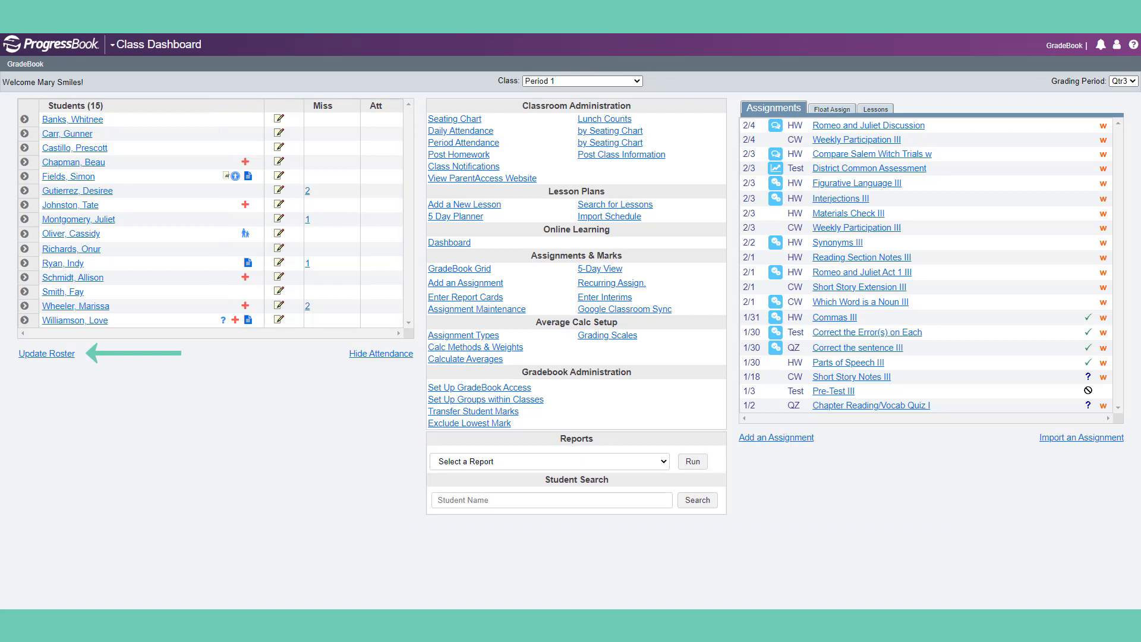
pyautogui.click(46, 353)
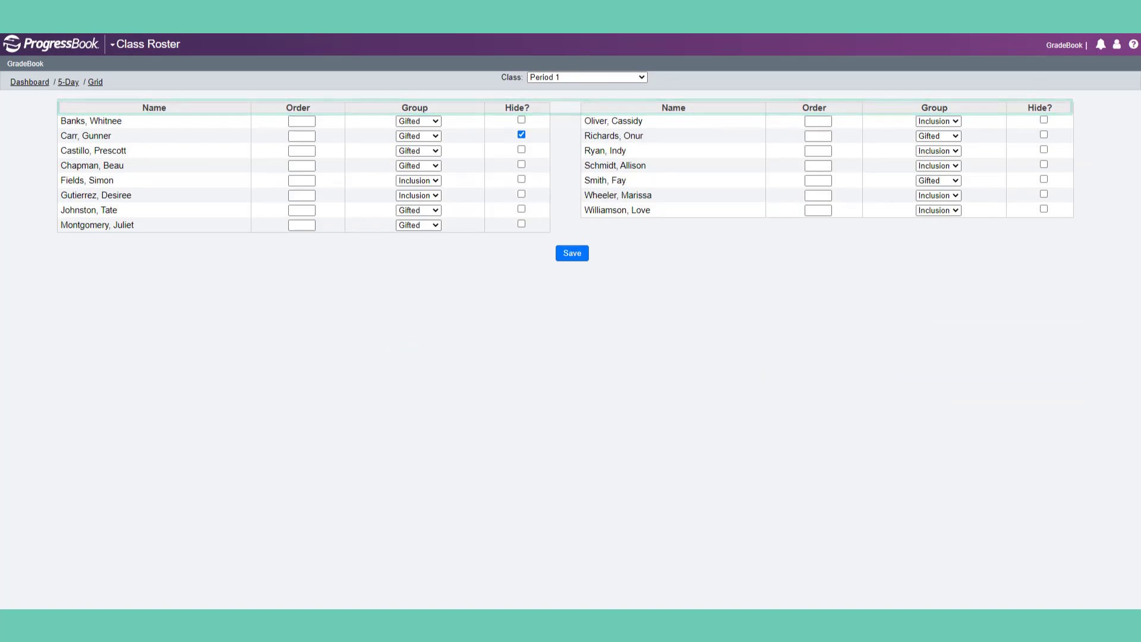
pyautogui.click(571, 253)
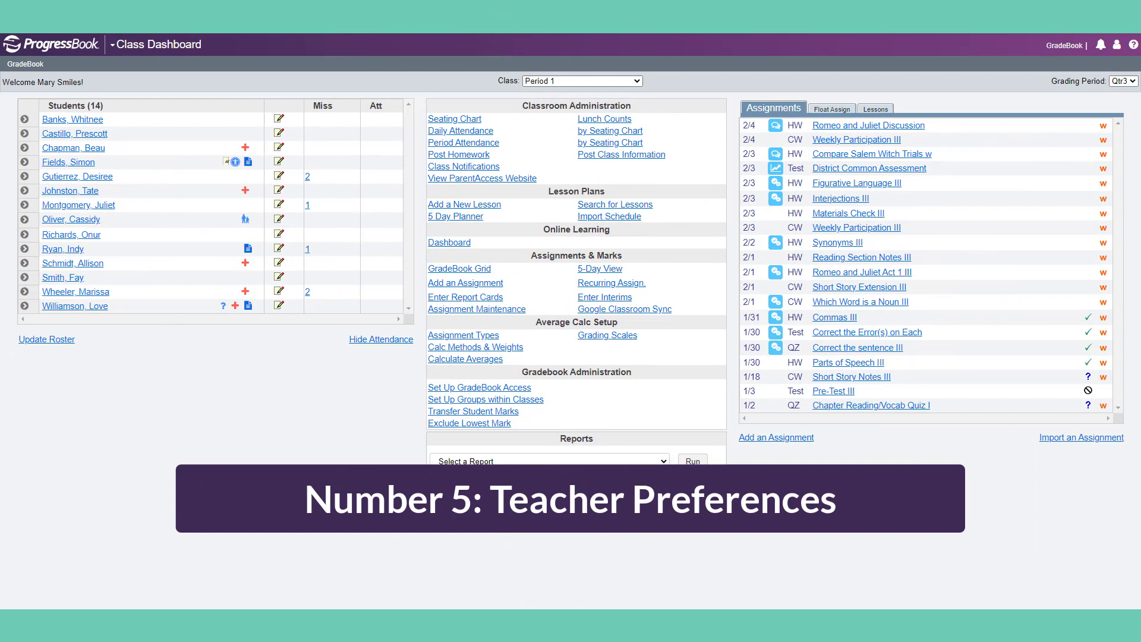
# Step: Open Calc Methods & Weights under Average Calc Setup on the Period 1 Class Dashboard
pyautogui.click(463, 335)
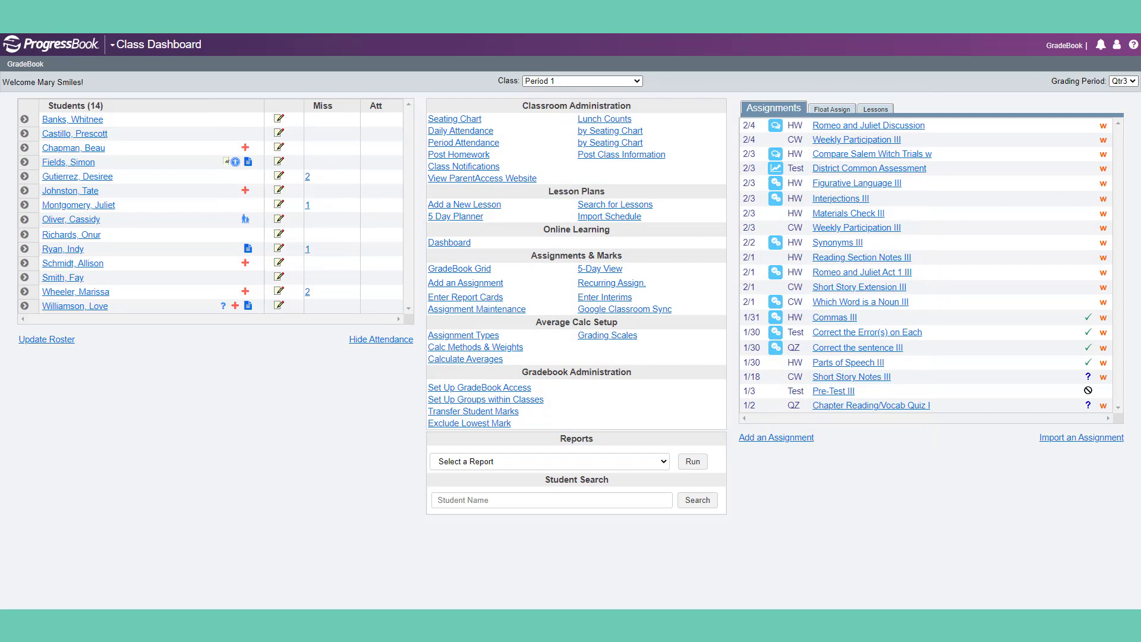
pyautogui.moveTo(474, 346)
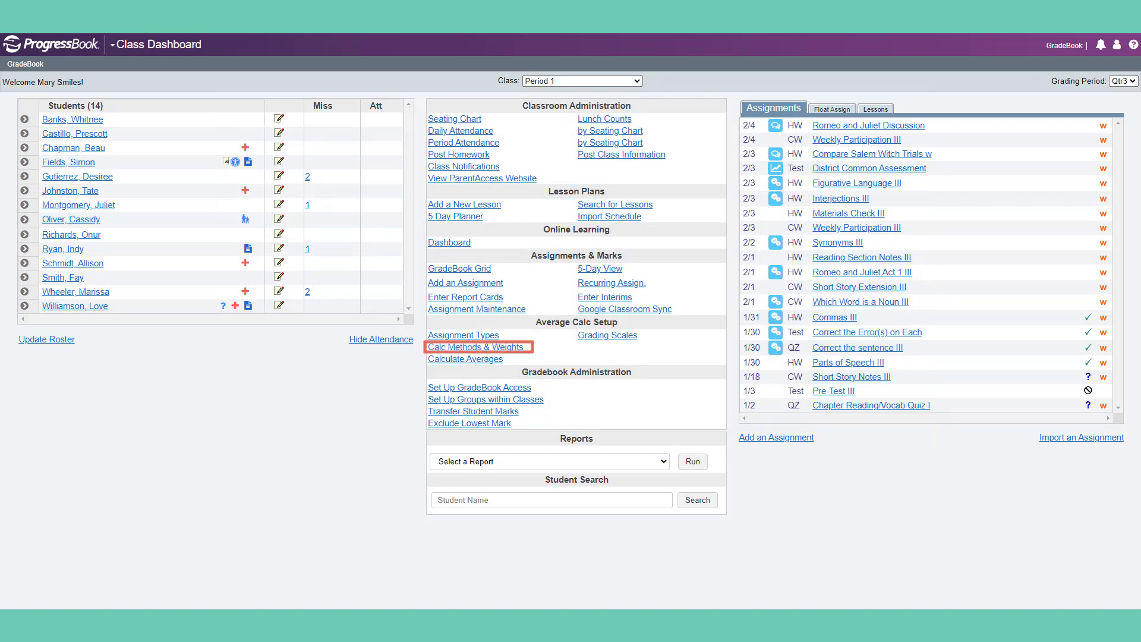
pyautogui.click(477, 347)
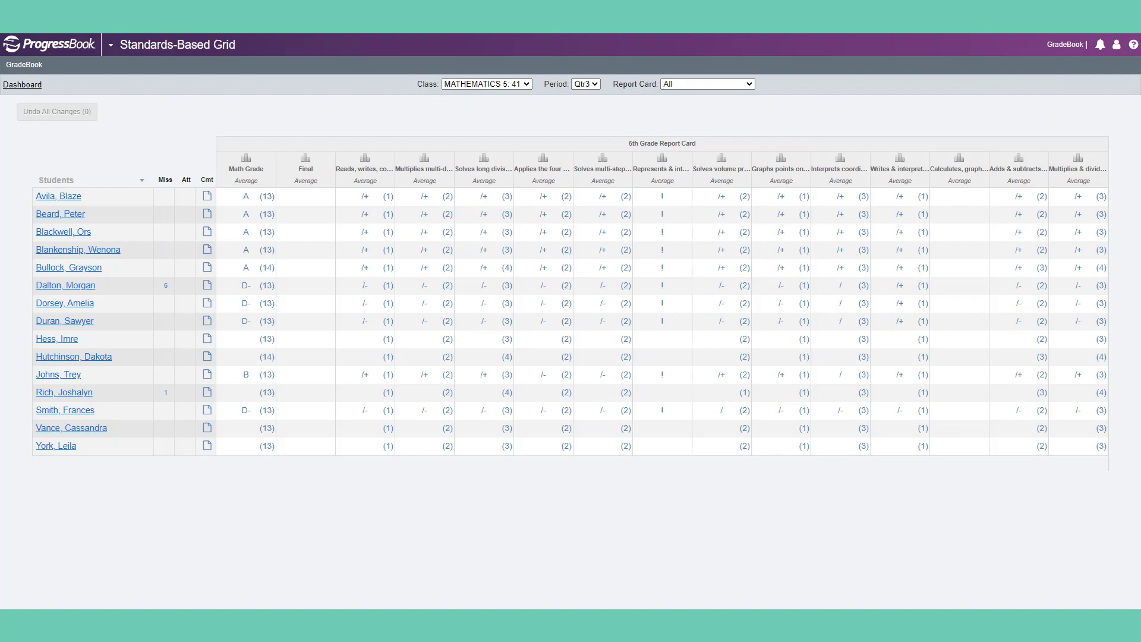
# Step: Show the Qtr3 Standards-Based Grid, report card All, for MATHEMATICS 5: 41
pyautogui.click(364, 169)
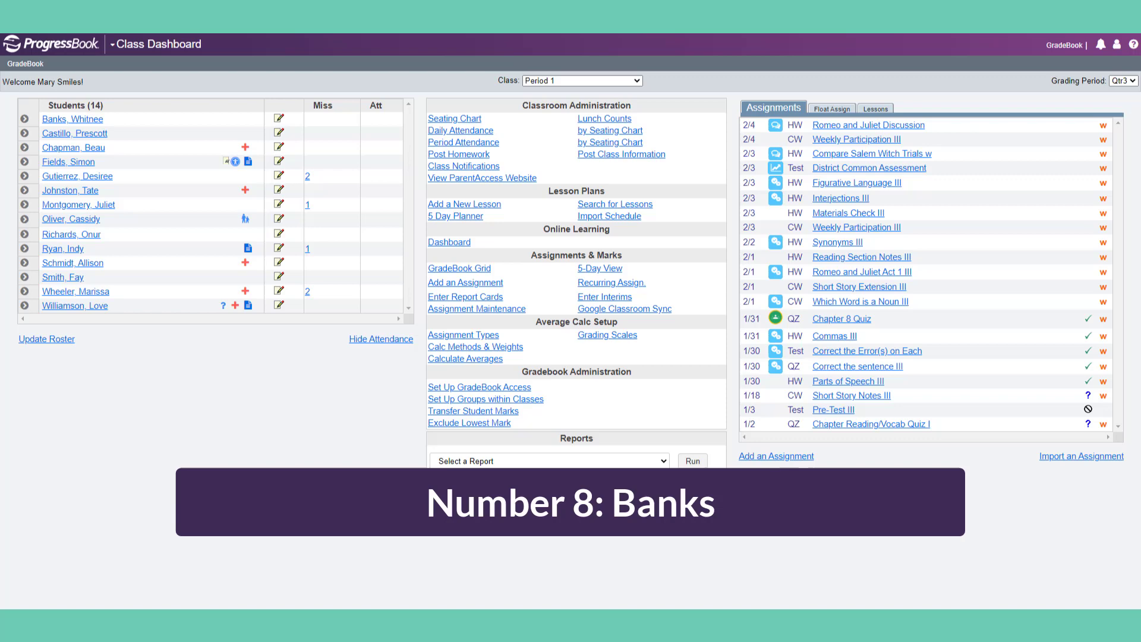
# Step: Pick an assignment to import and open the Assignment Comment Bank for Parts of Speech III
pyautogui.click(1080, 457)
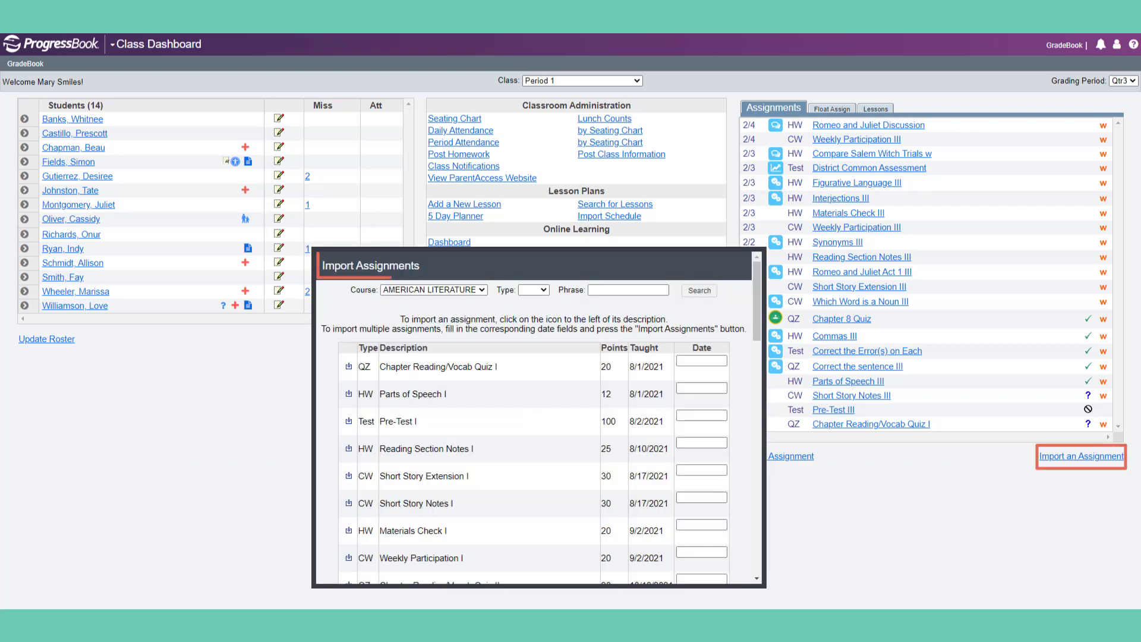
pyautogui.click(866, 108)
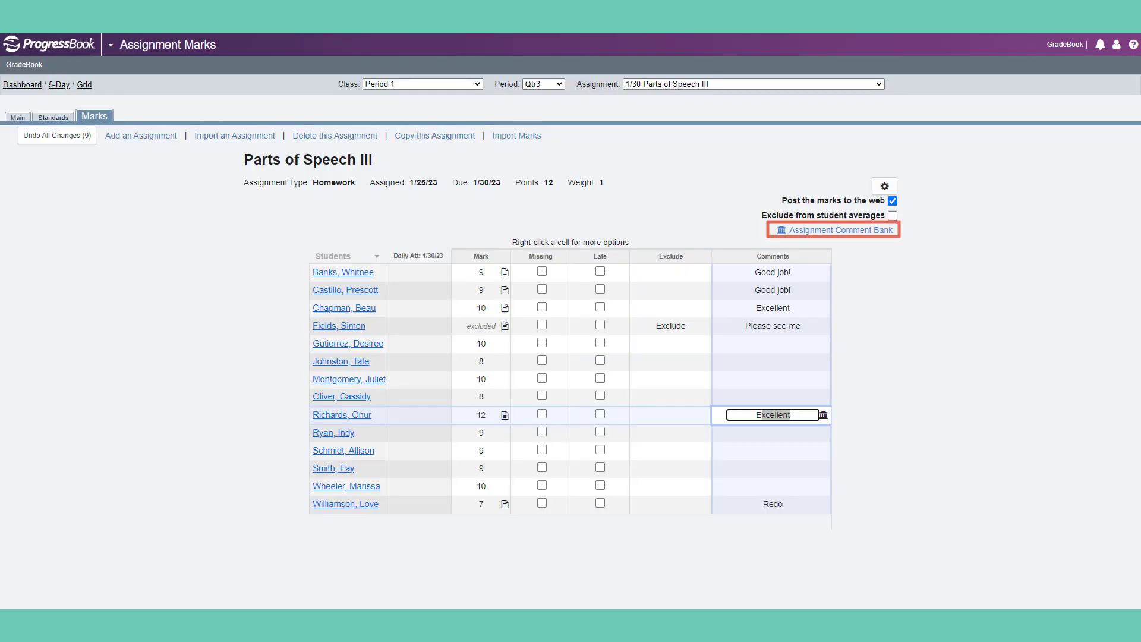
pyautogui.click(832, 230)
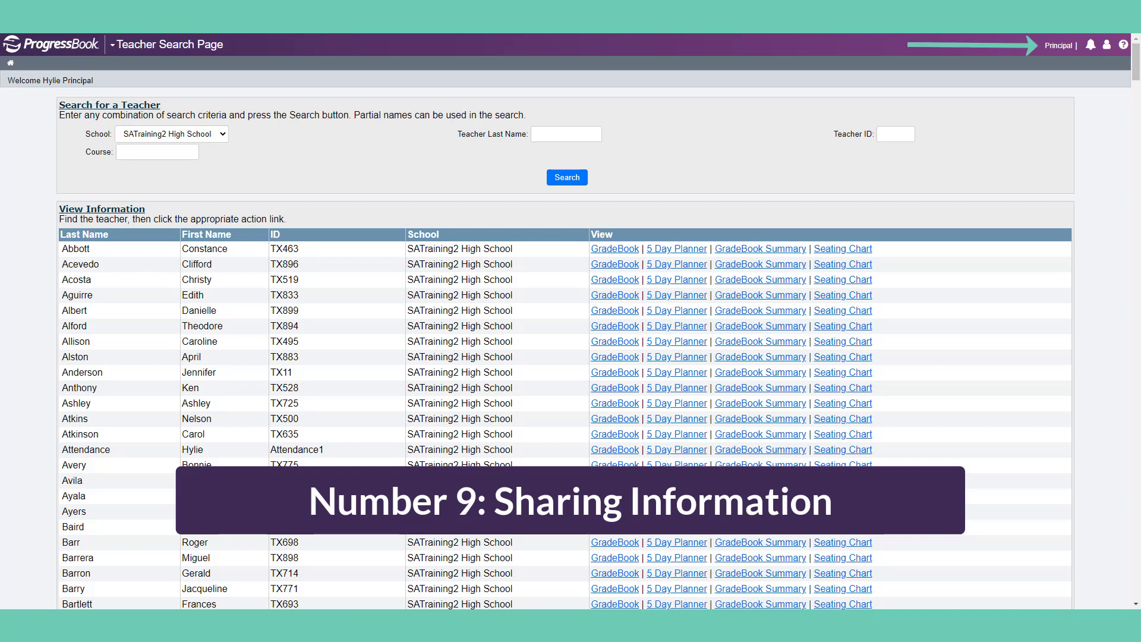
# Step: Return to the Teacher Home Page and open Set Up GradeBook Access
pyautogui.click(565, 134)
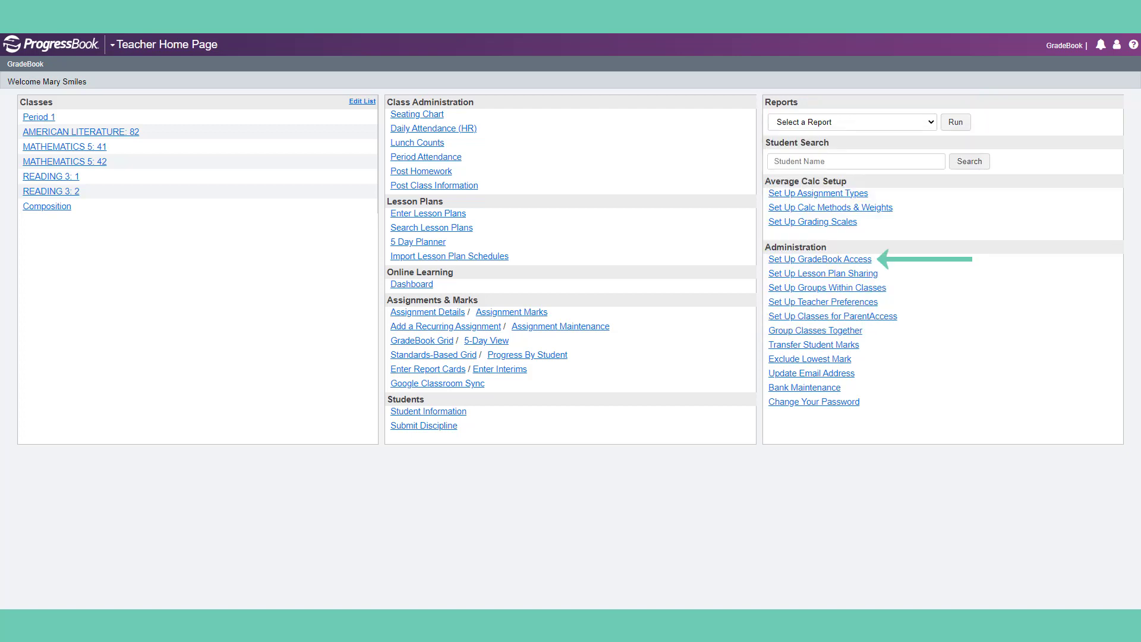
pyautogui.click(820, 260)
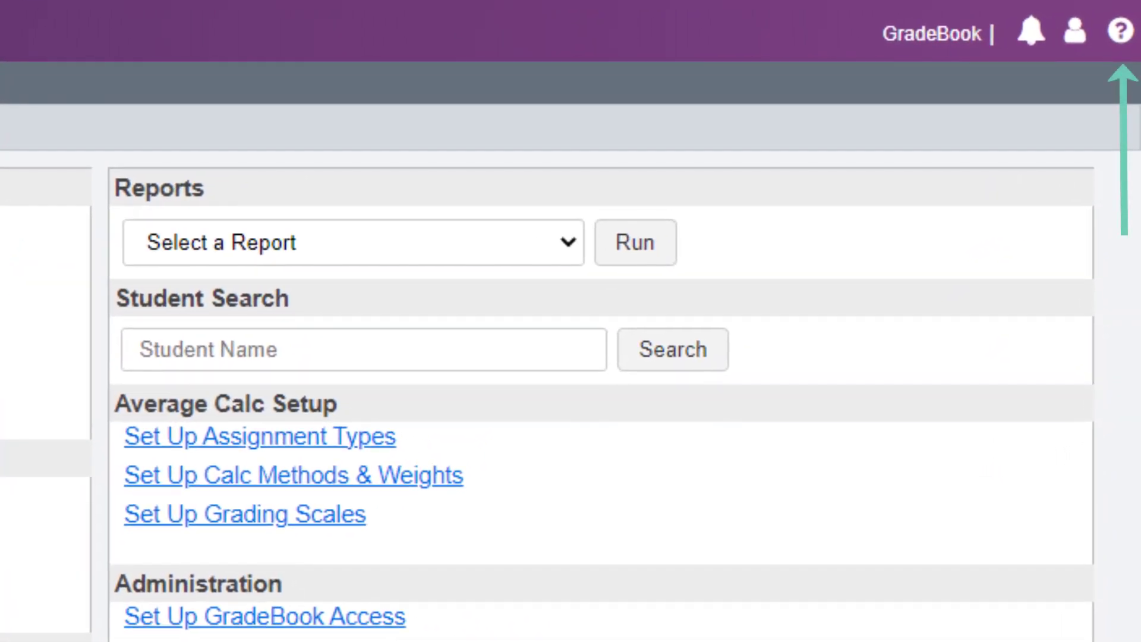
# Step: Open the Frontline Learning Center welcome page for Frontline SIS - Ohio via the help icon
pyautogui.click(1120, 31)
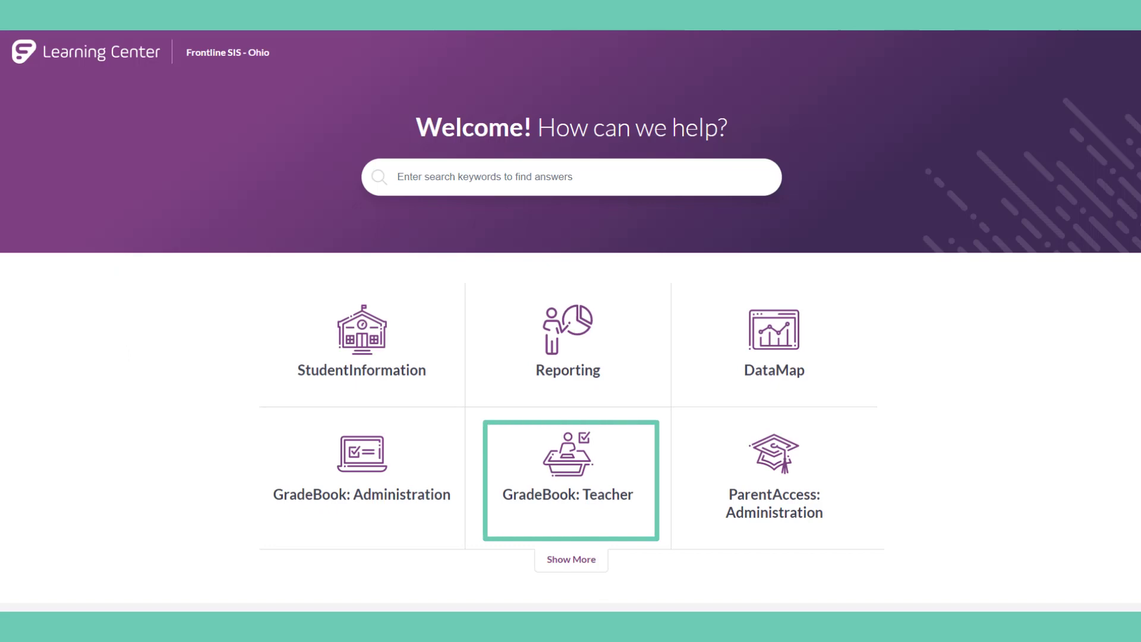